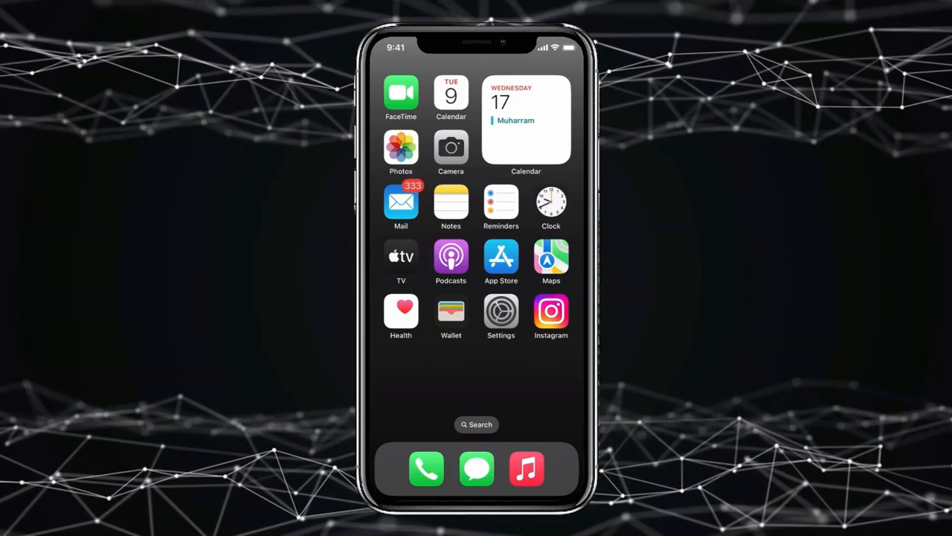
# Launch the Settings app from the Home Screen
pyautogui.click(501, 312)
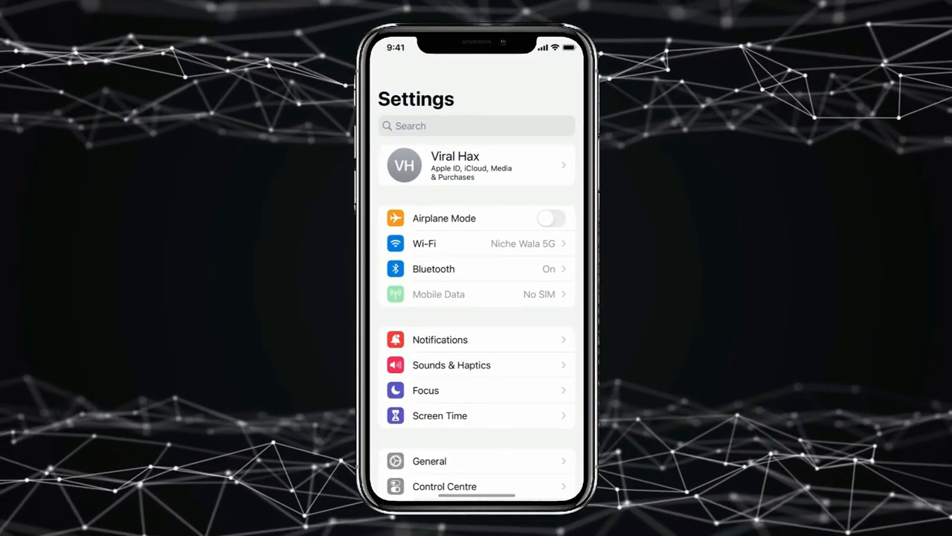
# Scroll to WhatsApp's settings and turn on its Contacts access toggle
pyautogui.scroll(-3)
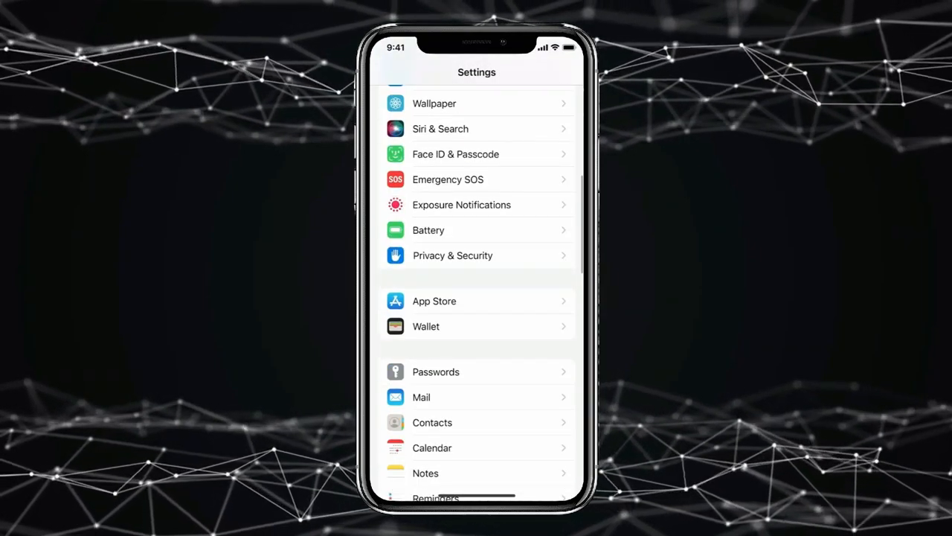
pyautogui.scroll(-3)
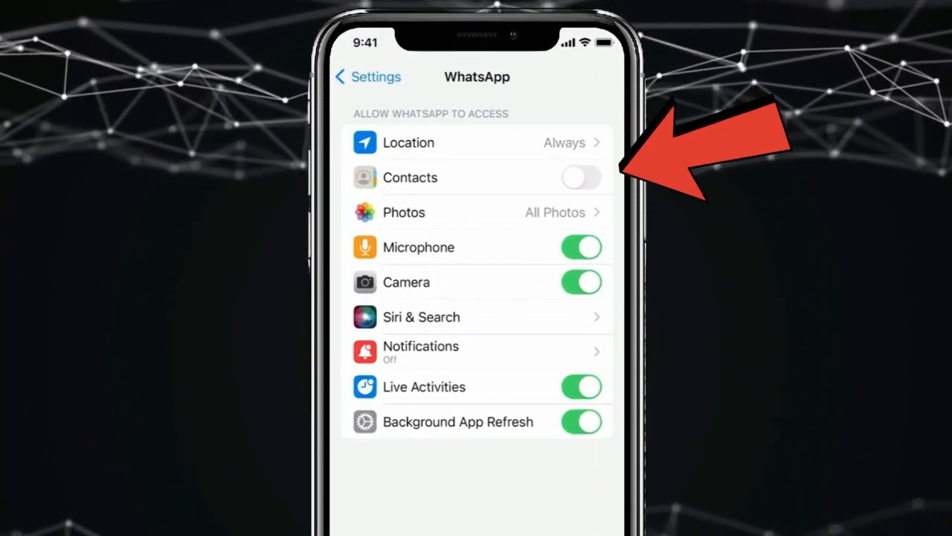
pyautogui.click(582, 177)
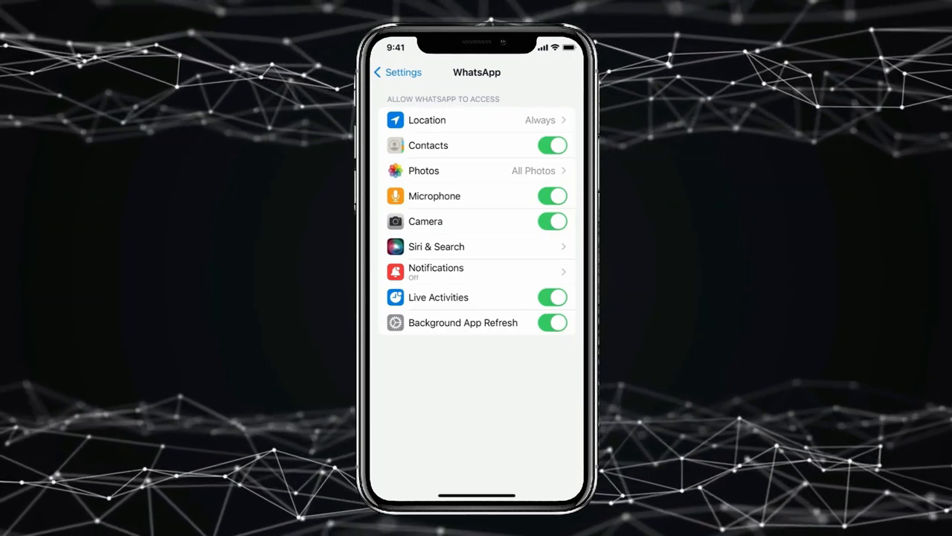
# From the Apple ID's iCloud Show All list, toggle Contacts off and back on
pyautogui.click(398, 72)
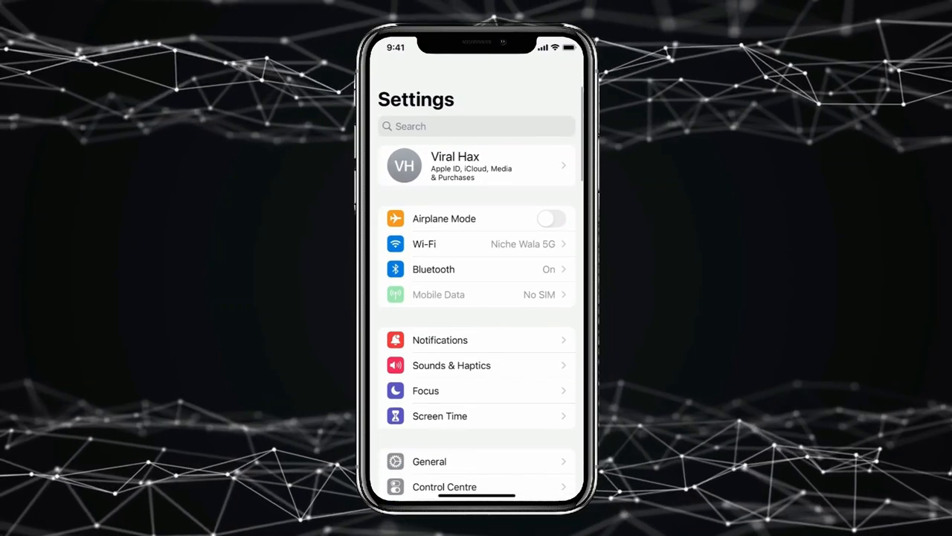
pyautogui.click(476, 165)
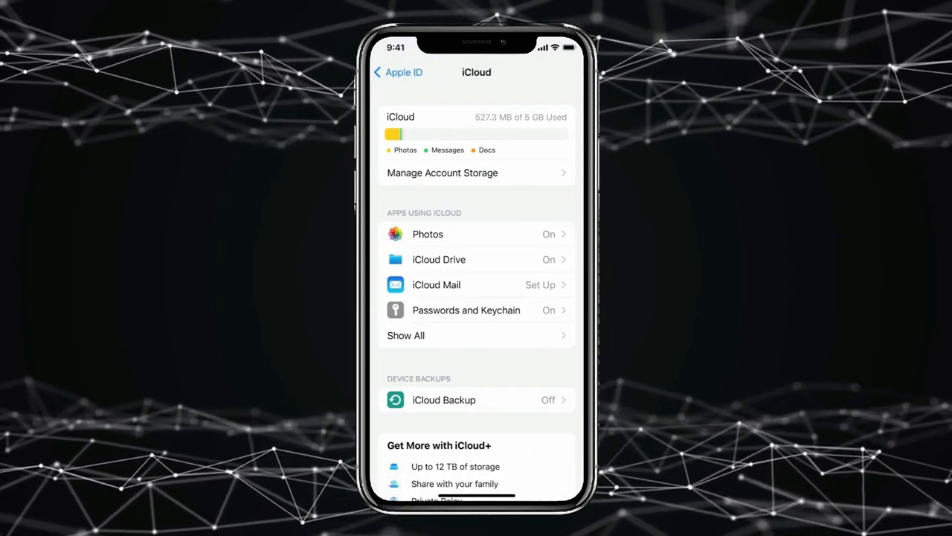
pyautogui.click(406, 335)
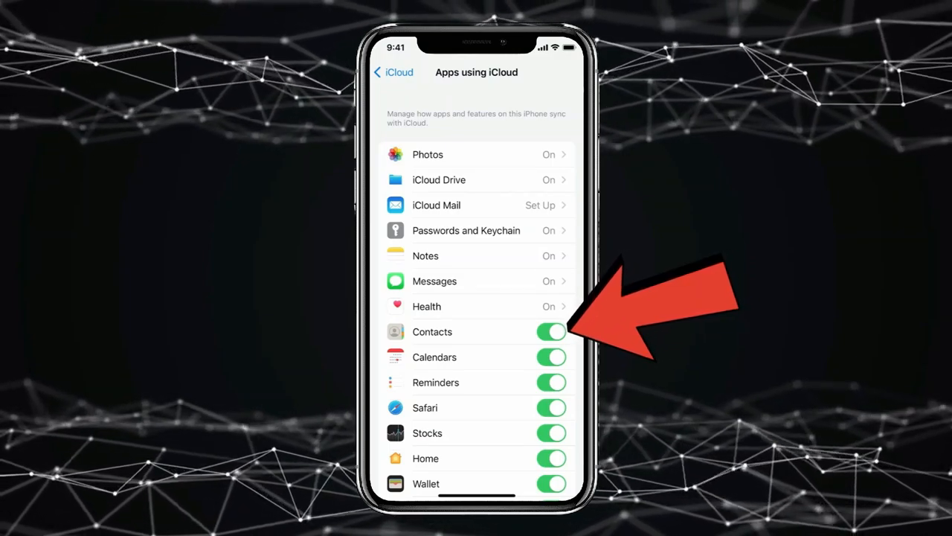
pyautogui.click(550, 331)
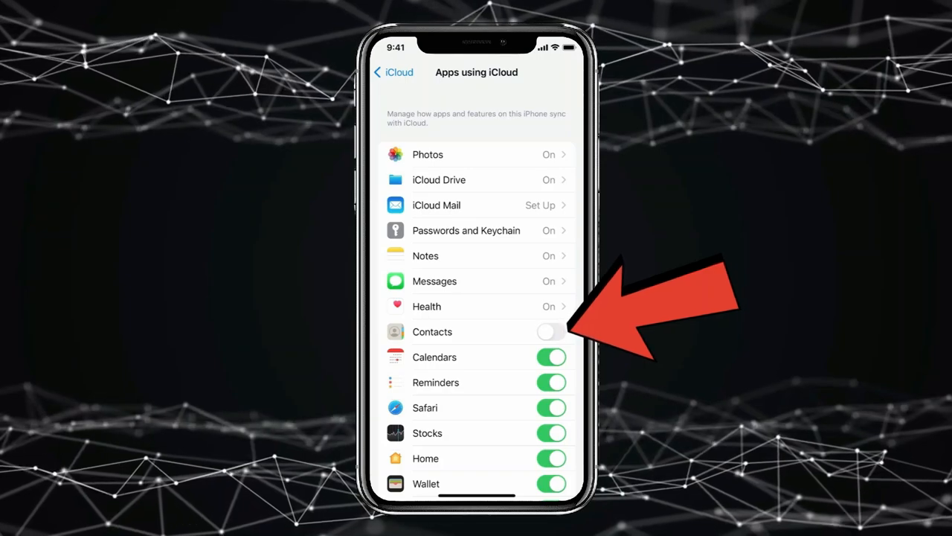
pyautogui.click(551, 331)
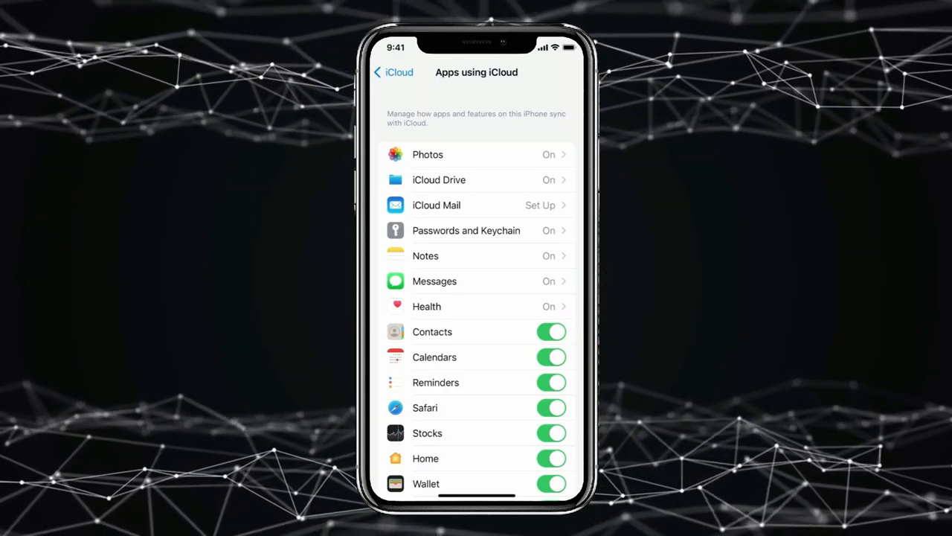
# Enable the main toggle under Screen Time > Content & Privacy Restrictions
pyautogui.click(392, 72)
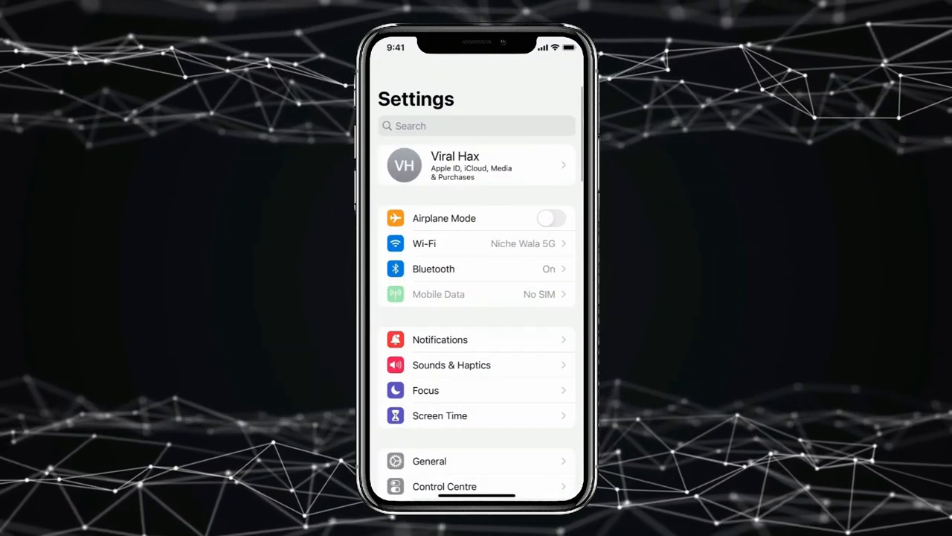
pyautogui.click(440, 415)
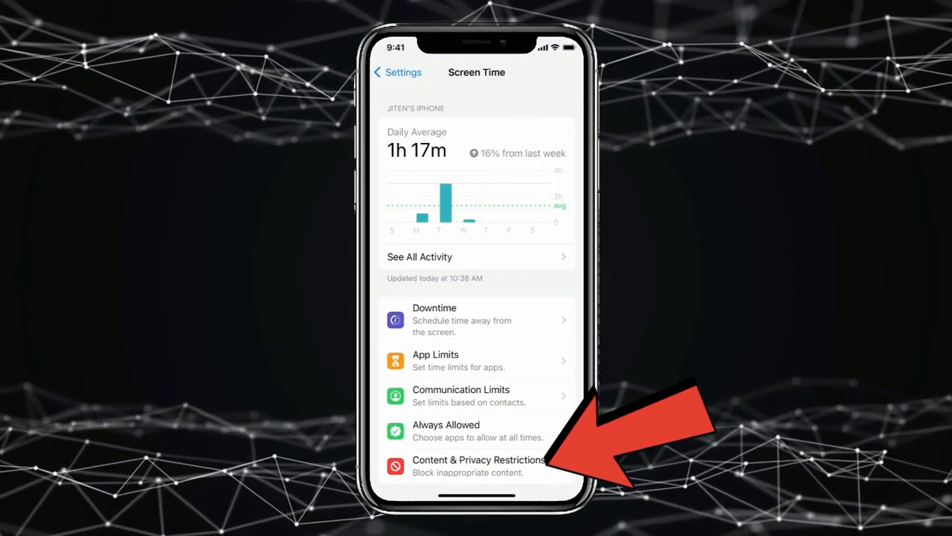
pyautogui.click(479, 466)
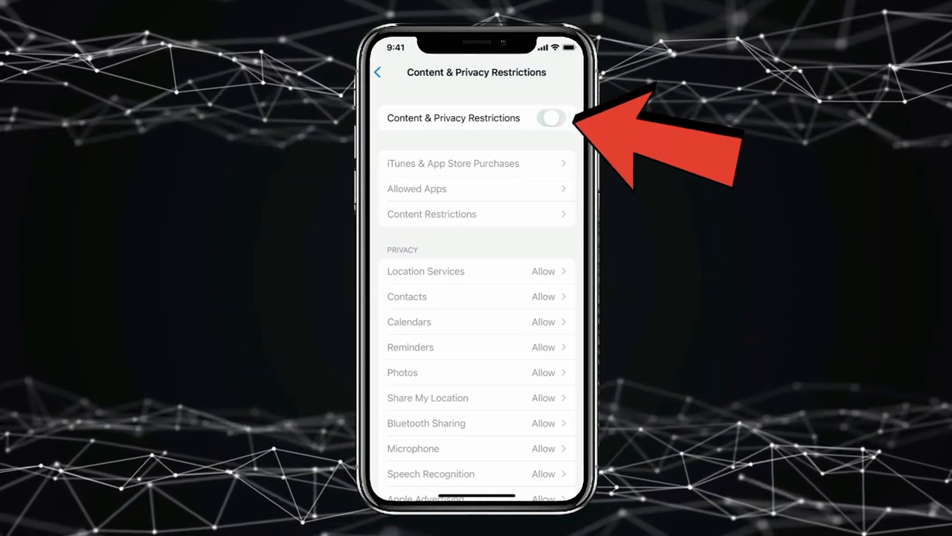
pyautogui.click(552, 118)
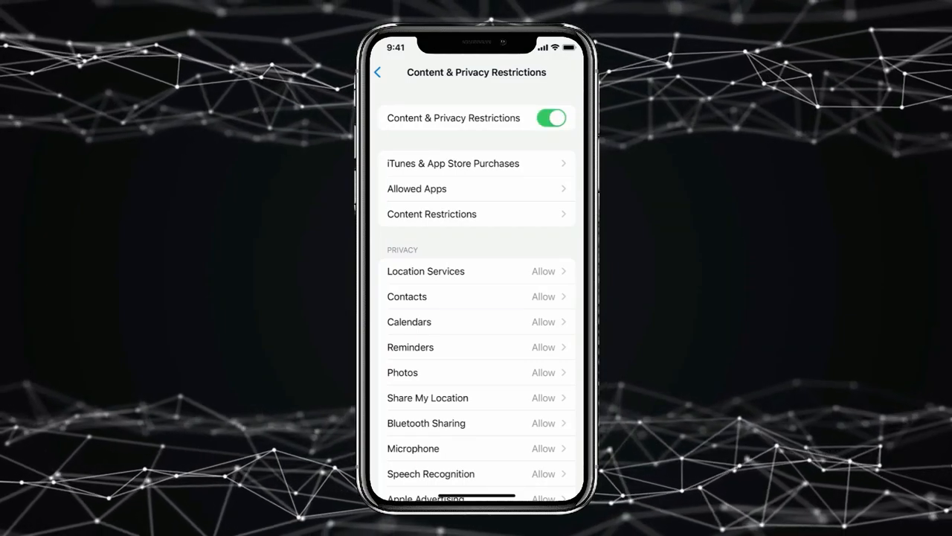
# In the Contacts privacy restriction, toggle WhatsApp off and back on
pyautogui.click(407, 296)
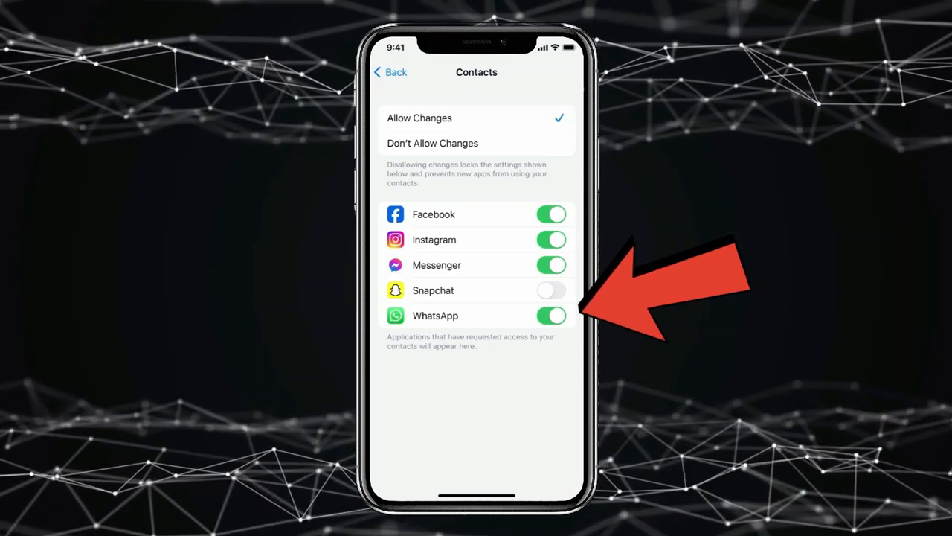
pyautogui.click(551, 315)
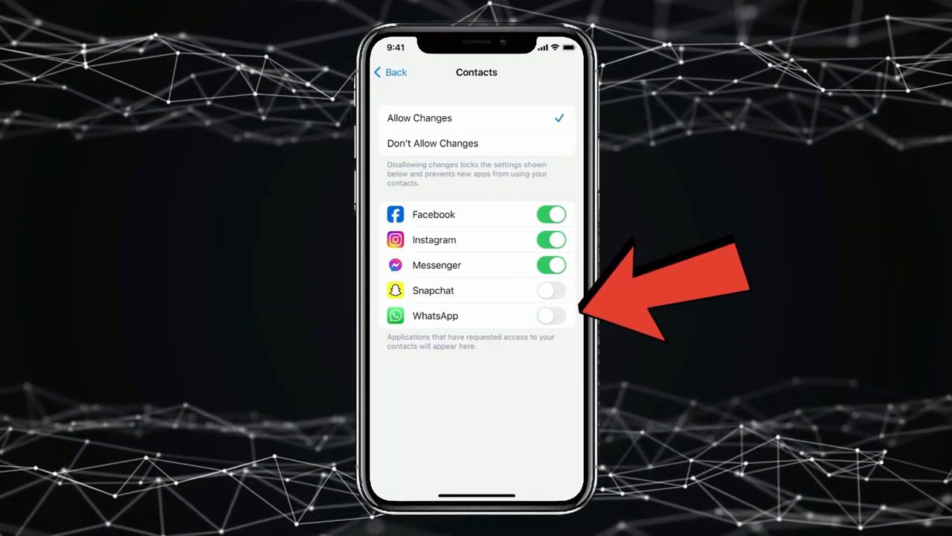
pyautogui.click(550, 316)
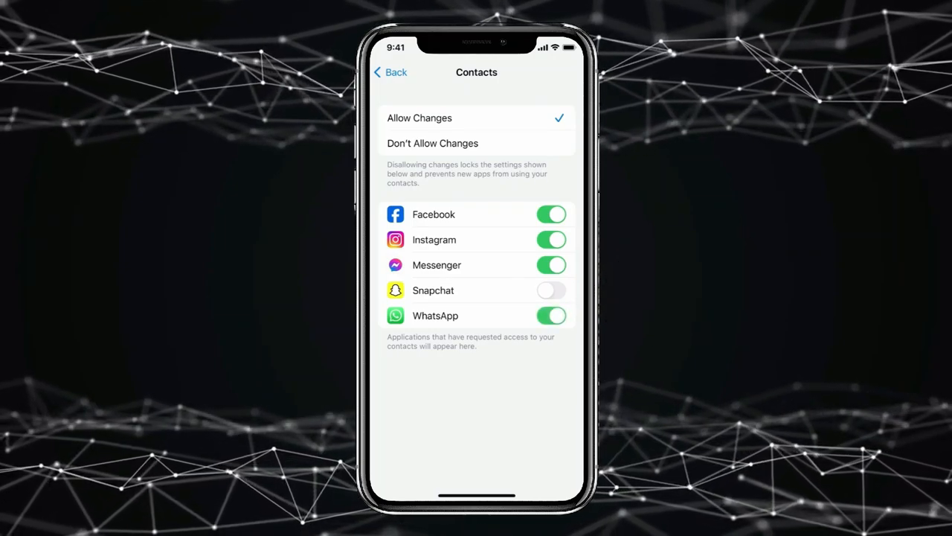